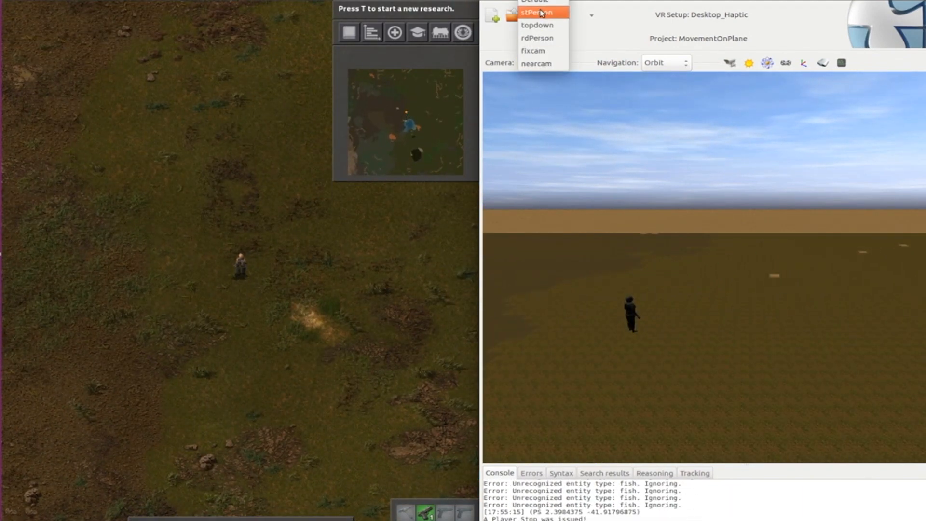
# Step: Select the stPerson camera so the scene renders from the character's first-person viewpoint
pyautogui.click(537, 12)
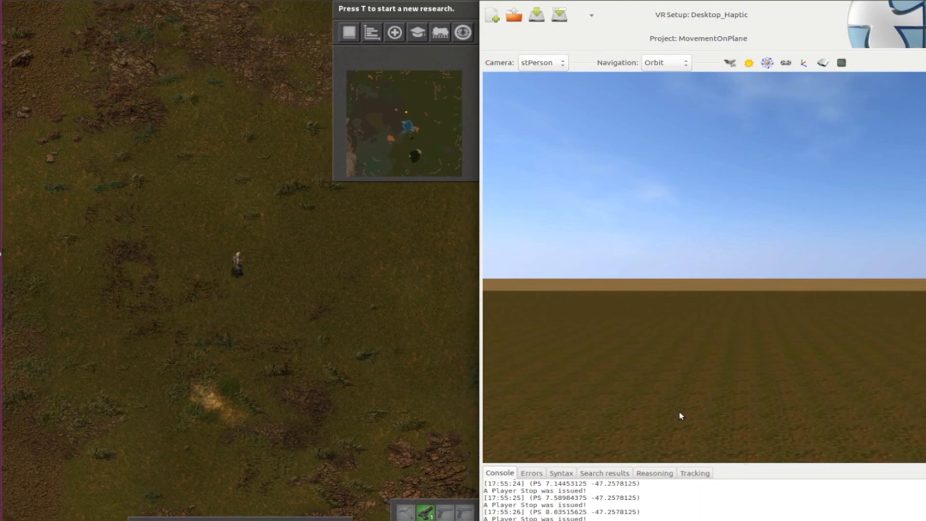